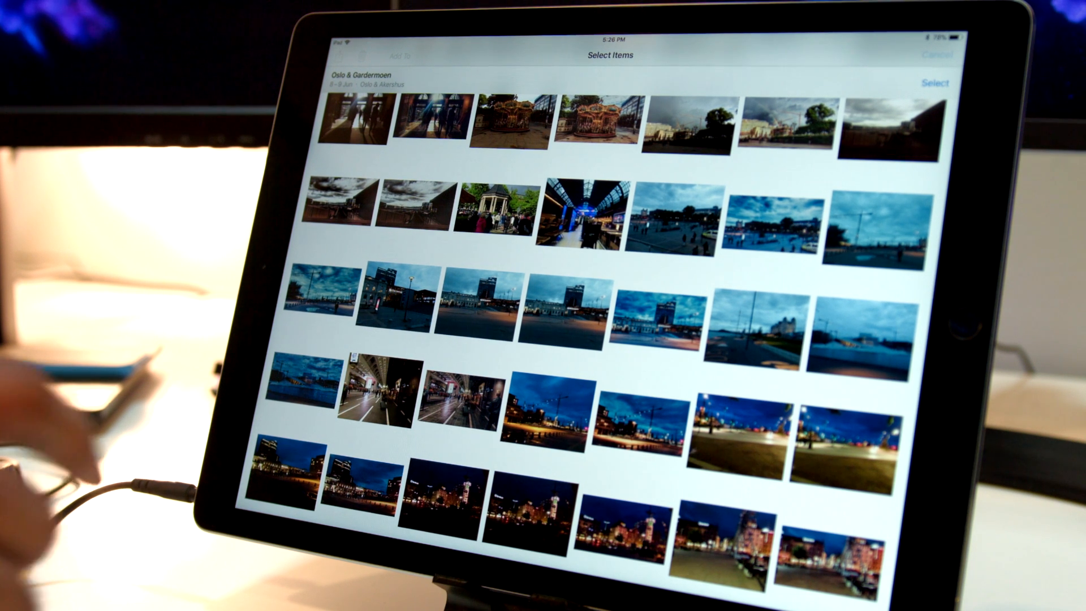
Select Oslo trip photos in Photos and drop them into Yoink as a 7-item stack.
{"action": "left_click", "coordinate": [582, 215]}
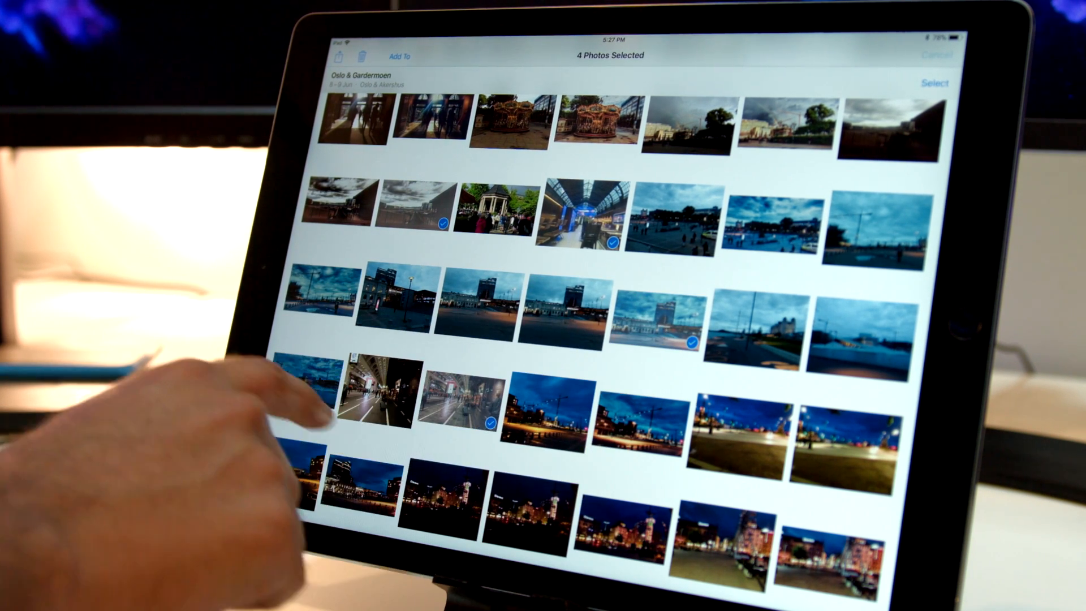
{"action": "left_click", "coordinate": [422, 114]}
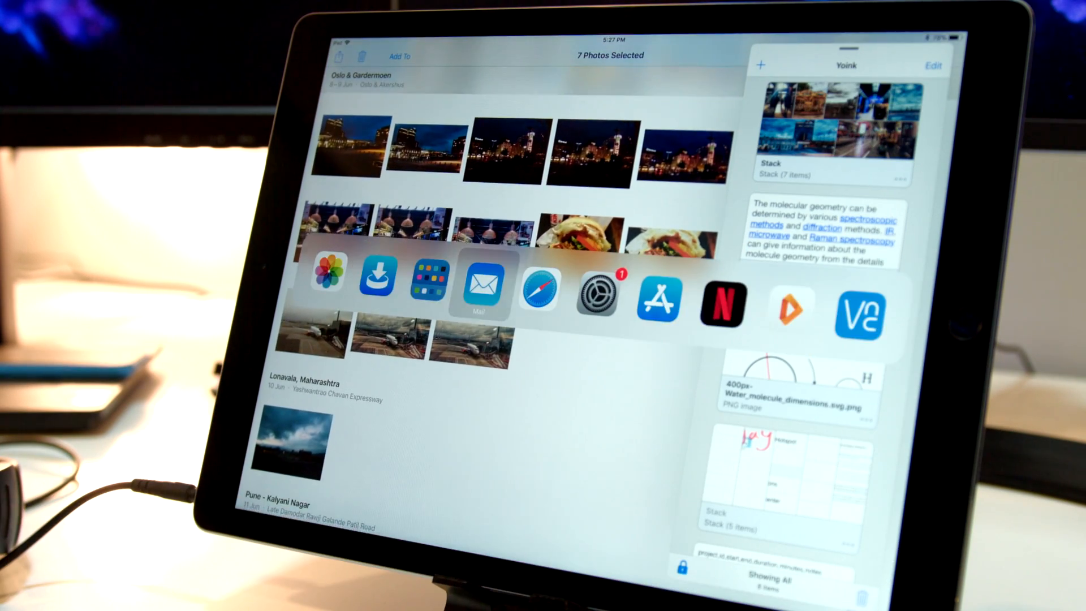
Bring up the Yoink keyboard in a new iPhone email to show stored images.
{"action": "left_click", "coordinate": [484, 289]}
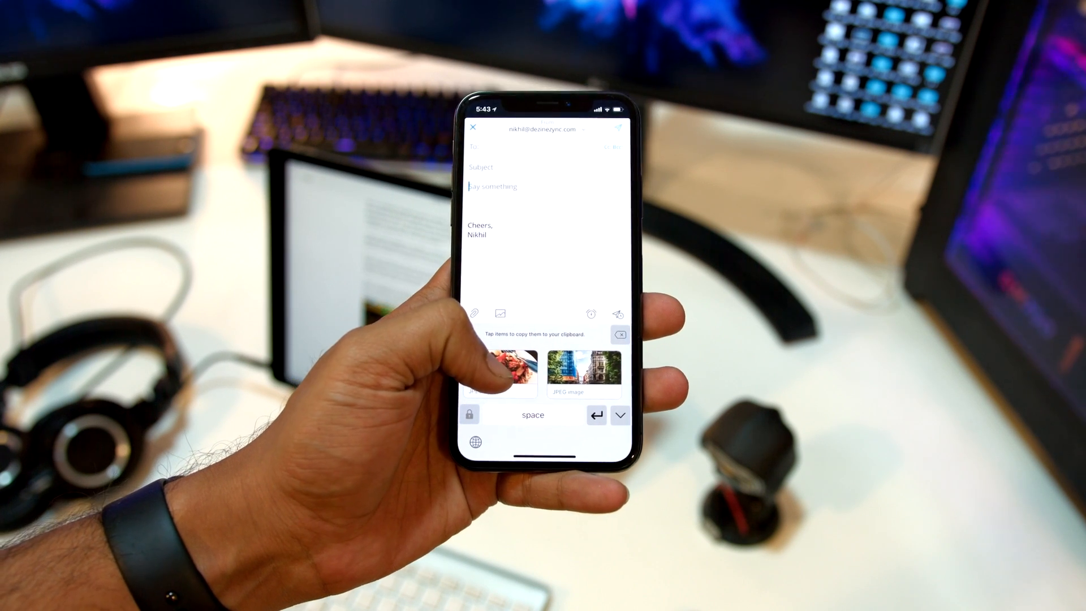
Choose the Yoink location in Files to list the Stack folder and water molecule image.
{"action": "left_click", "coordinate": [503, 368]}
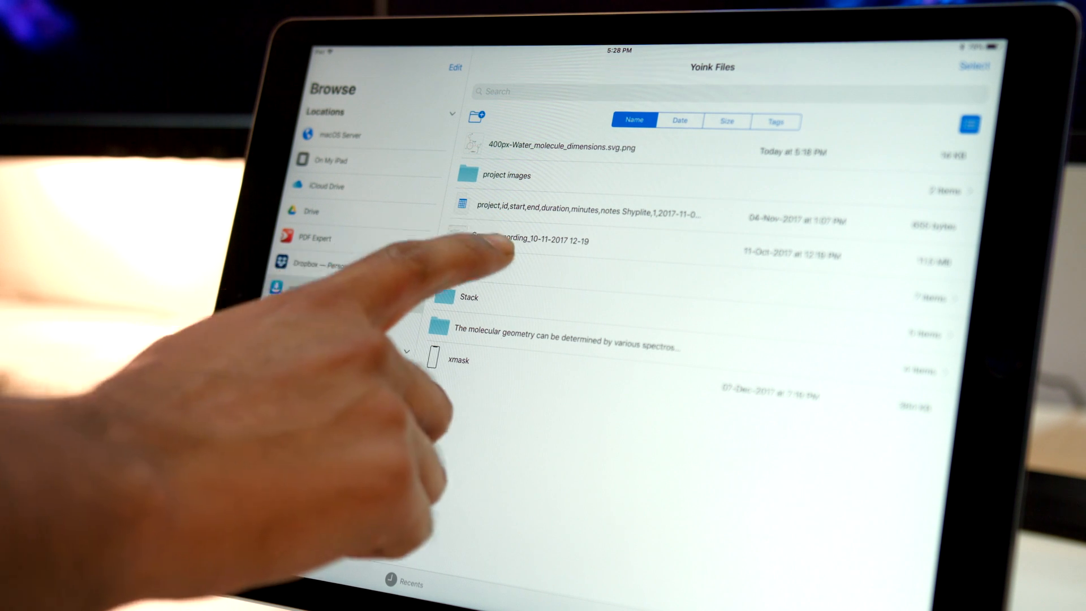
Rename the 7-item Stack folder to 'Oslo Trip'.
{"action": "left_click", "coordinate": [469, 297]}
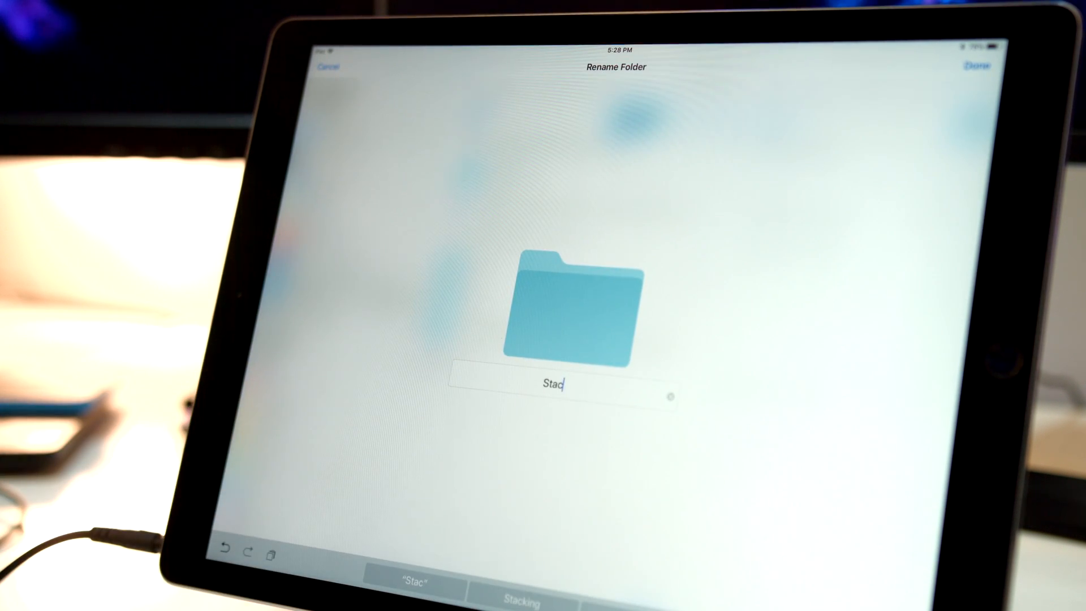
{"action": "type", "text": "Oslo"}
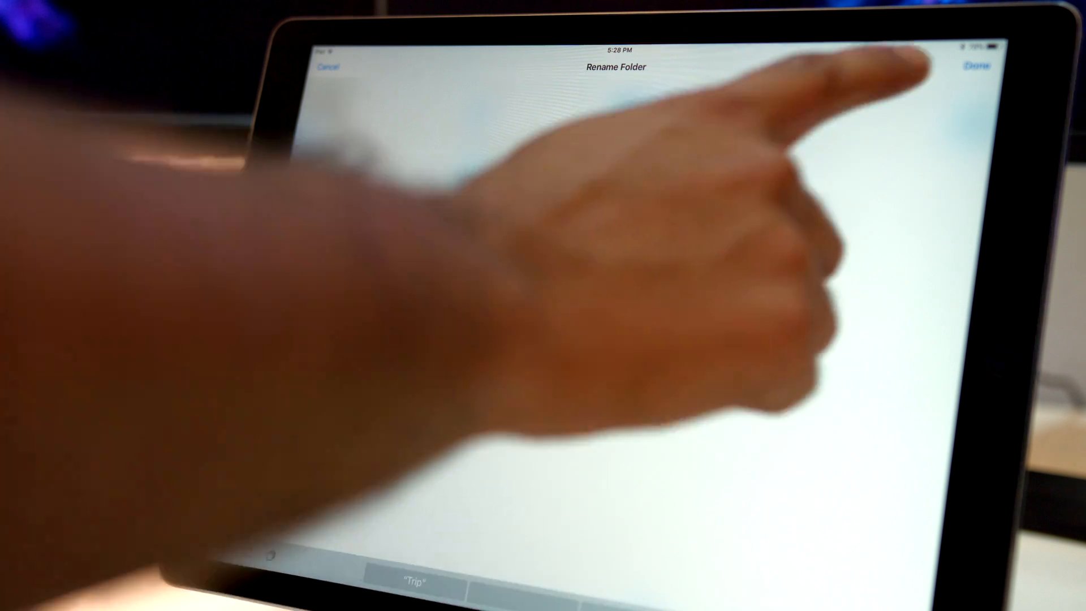
{"action": "left_click", "coordinate": [977, 66]}
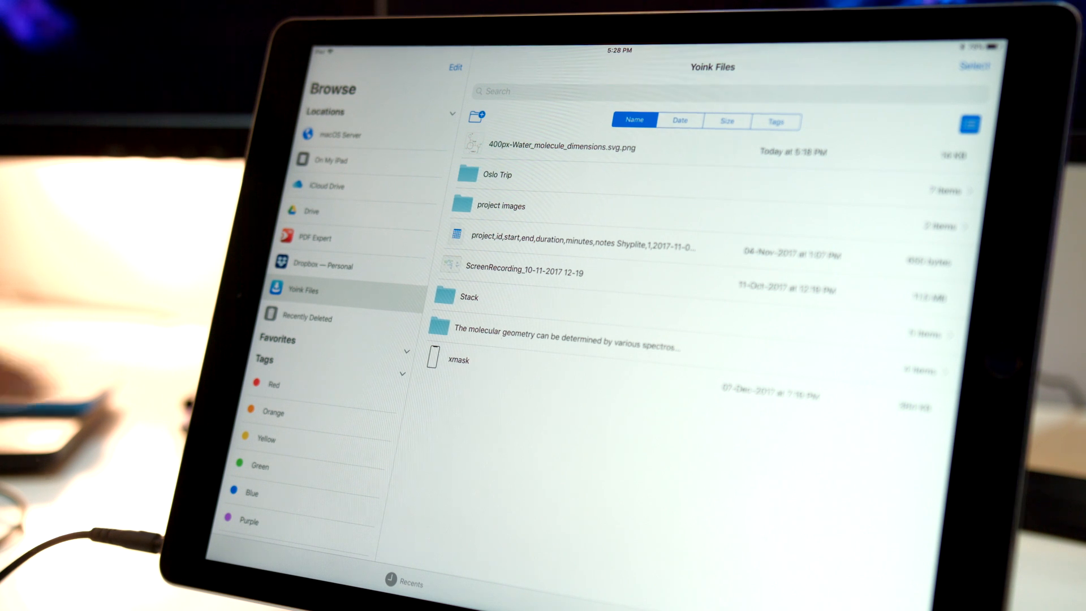
Show the App Switcher with Photos, Files, Yoink and Mail open.
{"action": "left_click", "coordinate": [324, 185]}
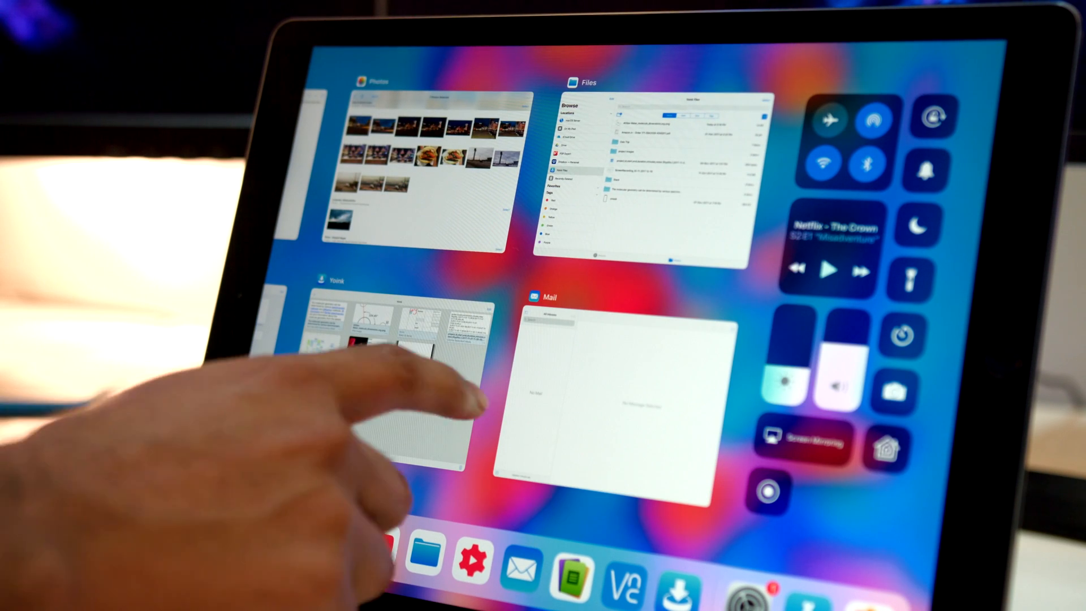
Return to Yoink and copy the stack so iPhone Yoink offers 8 clipboard items.
{"action": "left_click", "coordinate": [395, 388]}
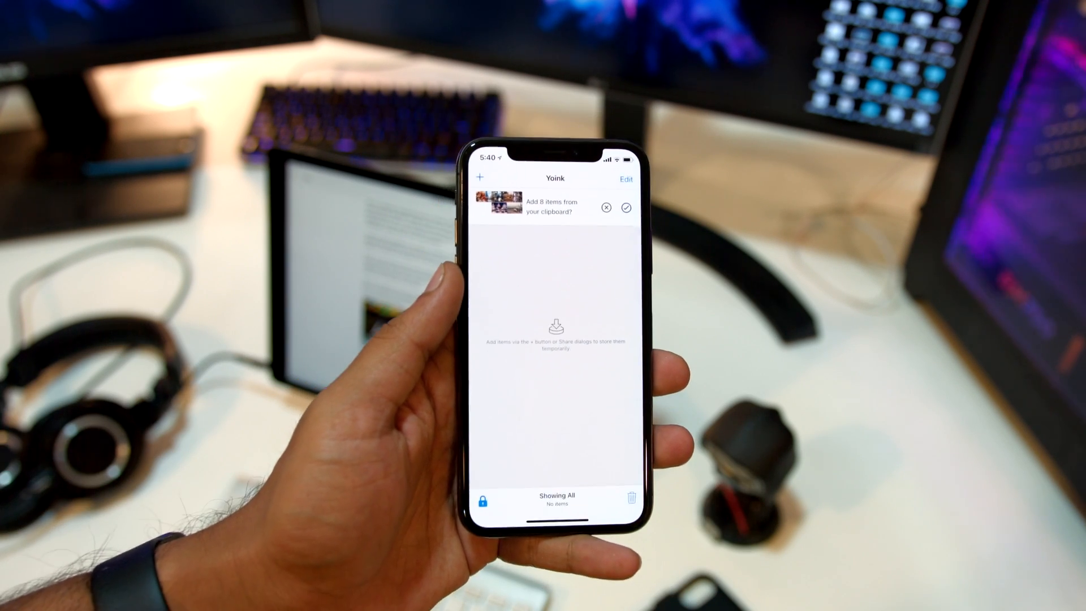
Accept the 8 clipboard items as a stack of 8 JPEGs and return to the list.
{"action": "left_click", "coordinate": [625, 207]}
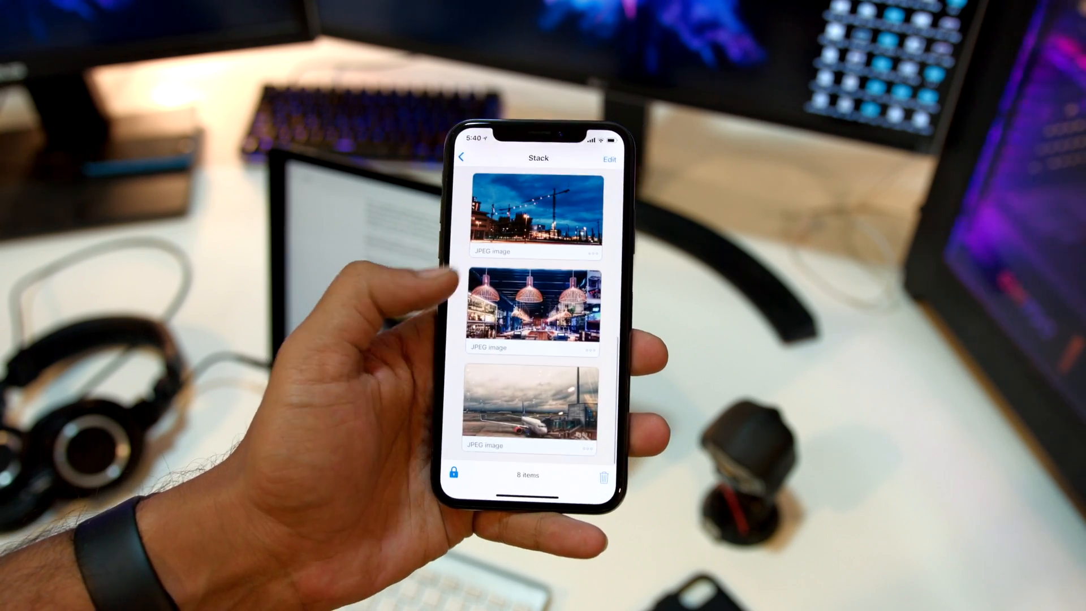
{"action": "left_click", "coordinate": [462, 158]}
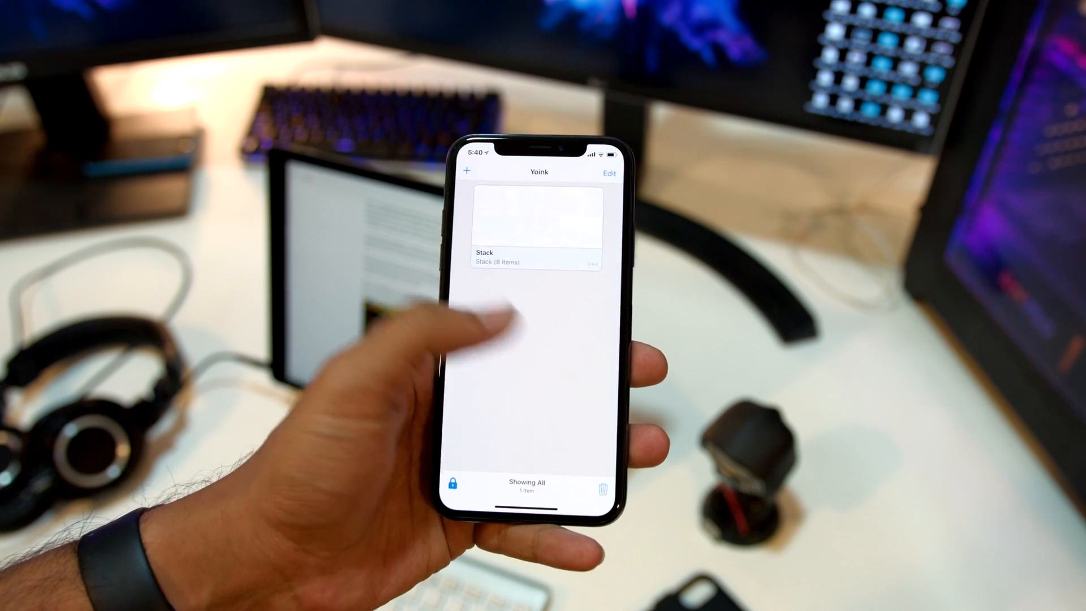